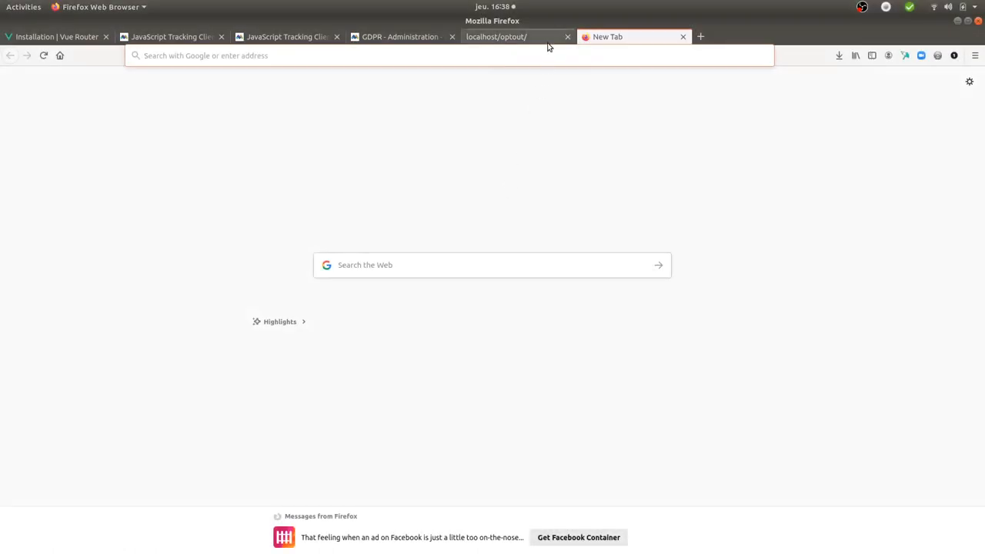
- Switch Firefox to the localhost/optout/ test page showing the not-opted-out checkbox
{"action": "left_click", "coordinate": [512, 36]}
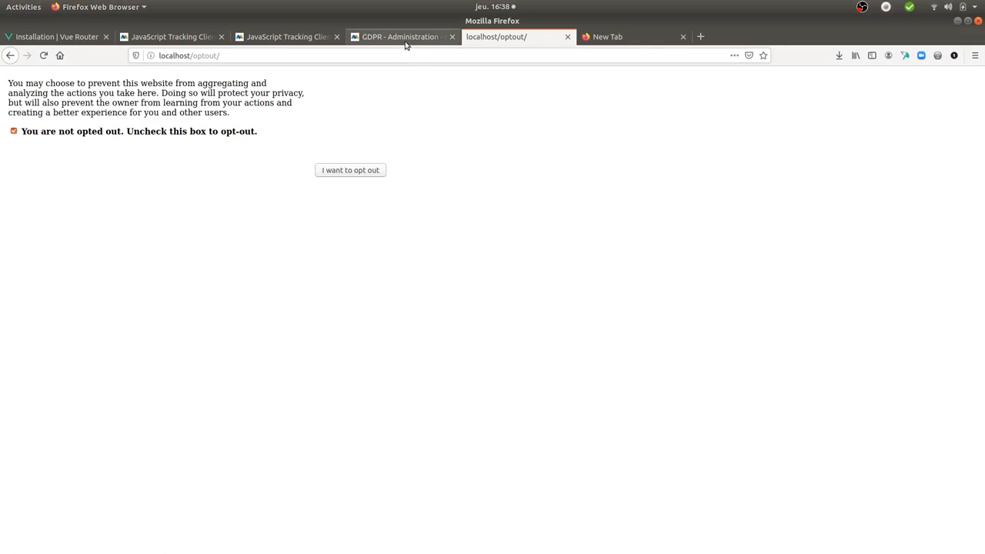
- Show Matomo's GDPR Users opt-out admin page, scrolled to the iframe code and preview
{"action": "left_click", "coordinate": [399, 36]}
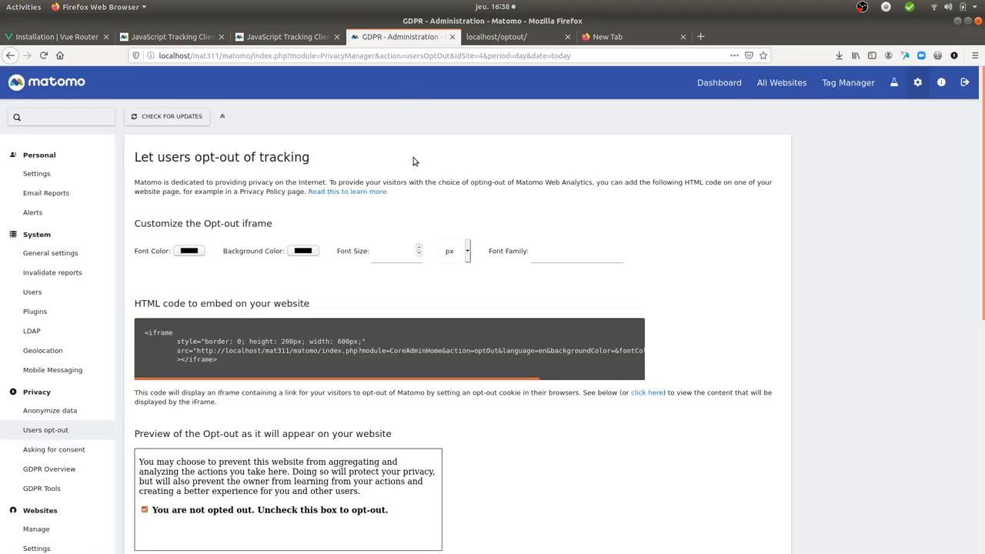
{"action": "mouse_move", "coordinate": [321, 292]}
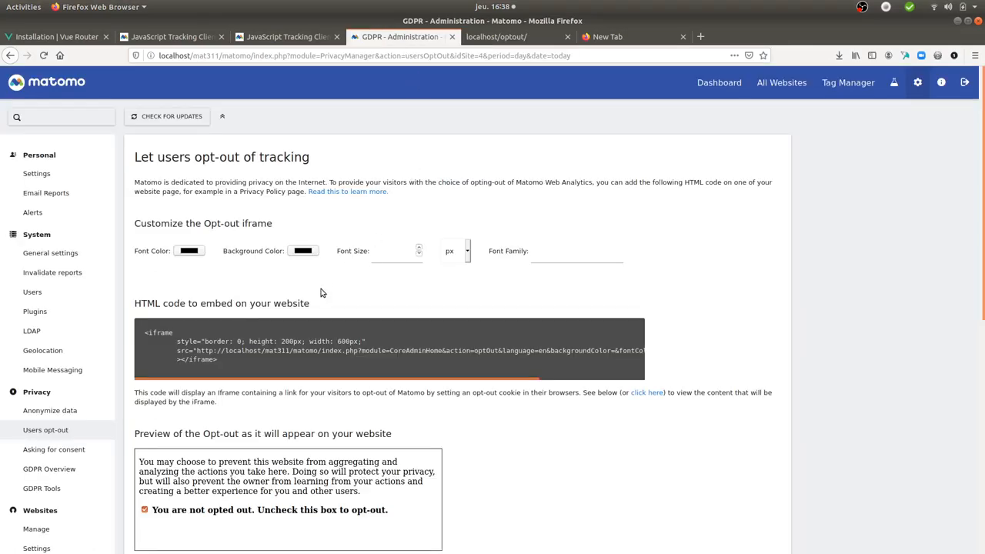
{"action": "mouse_move", "coordinate": [684, 269]}
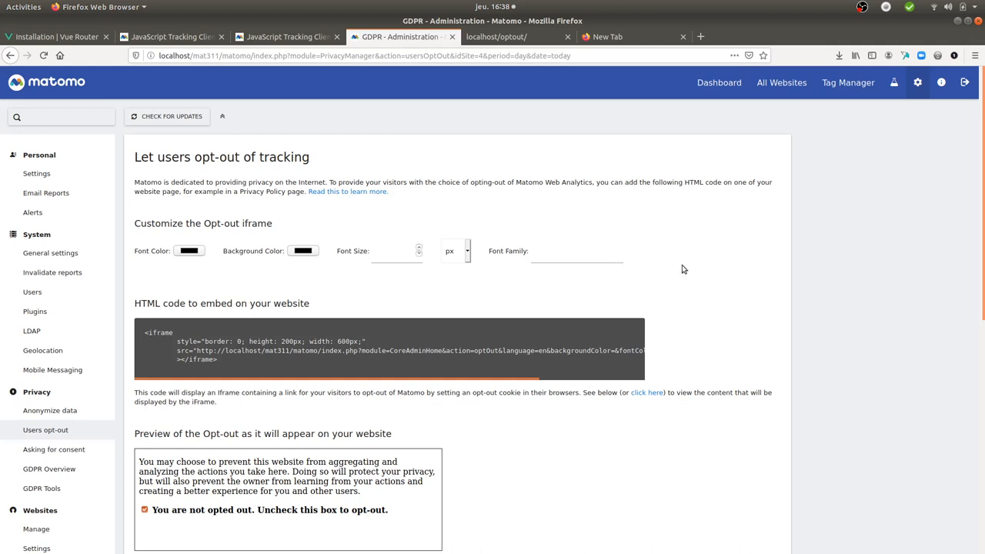
{"action": "mouse_move", "coordinate": [606, 325]}
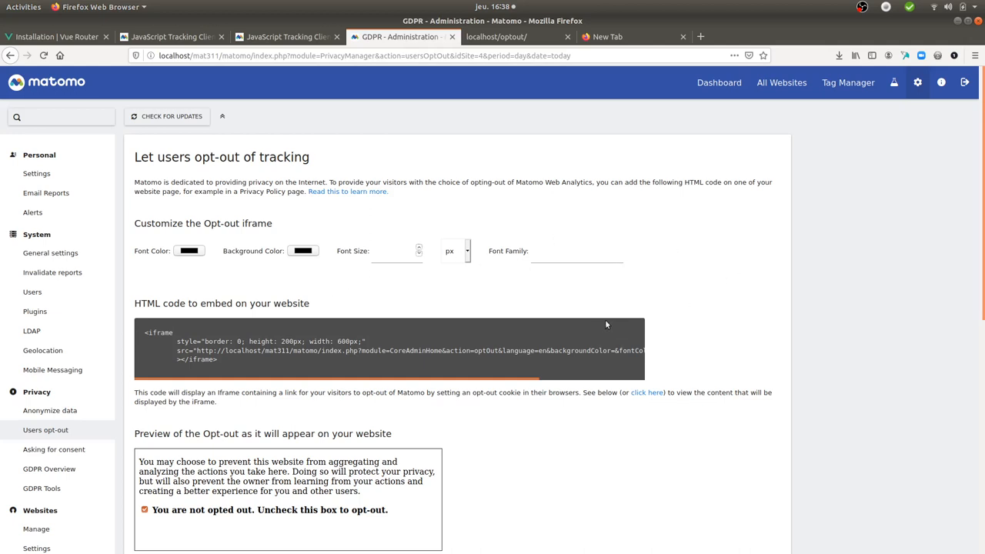
{"action": "mouse_move", "coordinate": [360, 275]}
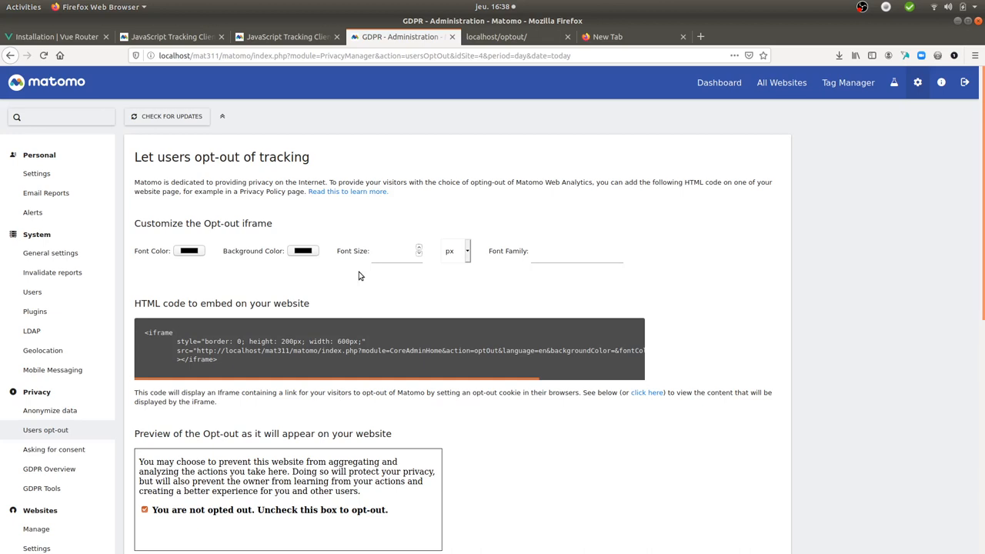
{"action": "mouse_move", "coordinate": [333, 299]}
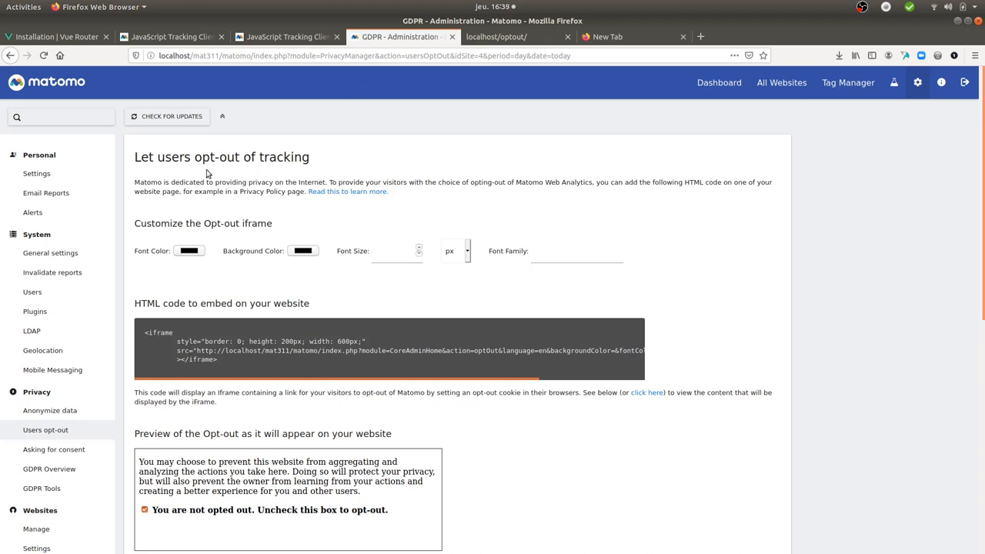
{"action": "scroll", "scroll_direction": "down", "scroll_amount": 3}
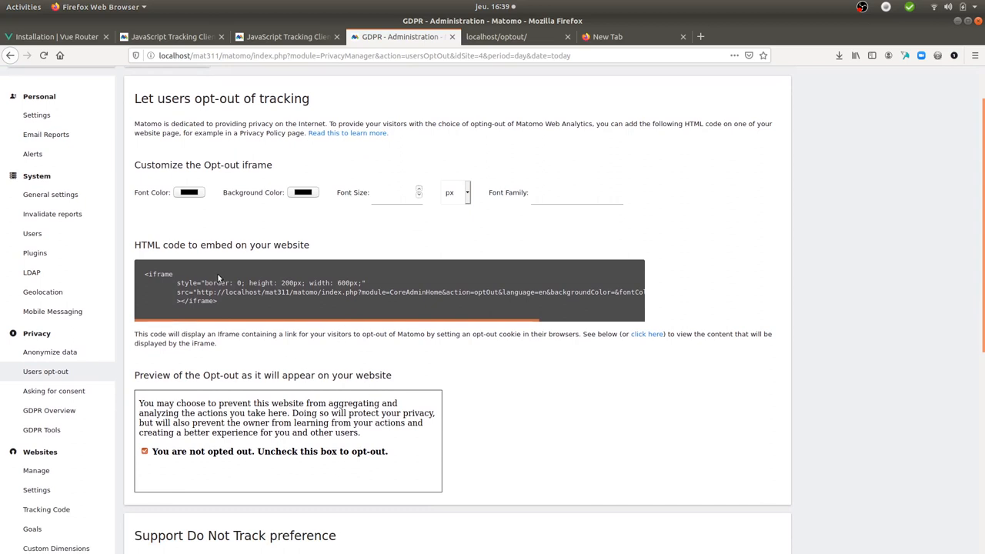
{"action": "mouse_move", "coordinate": [279, 310]}
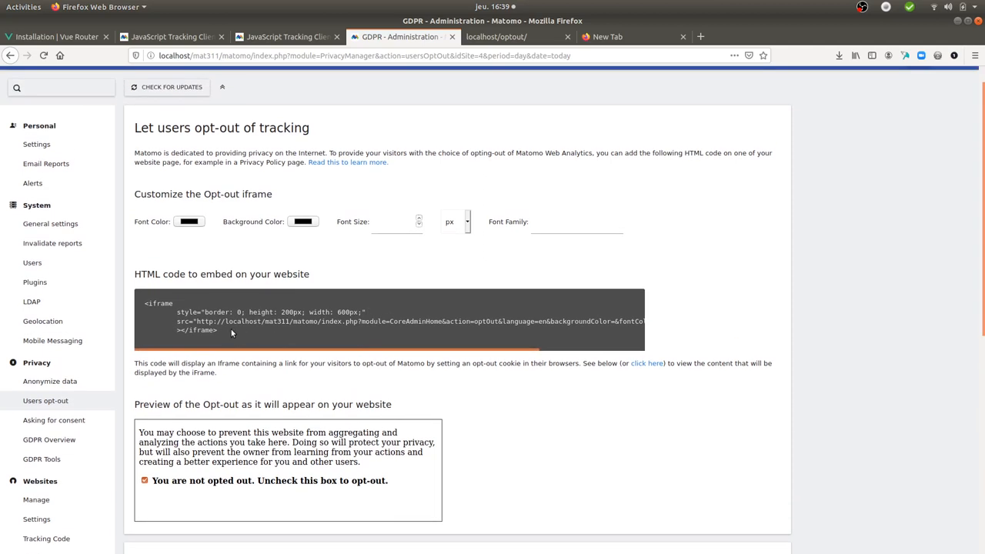
{"action": "mouse_move", "coordinate": [241, 416]}
{"action": "type", "text": "10"}
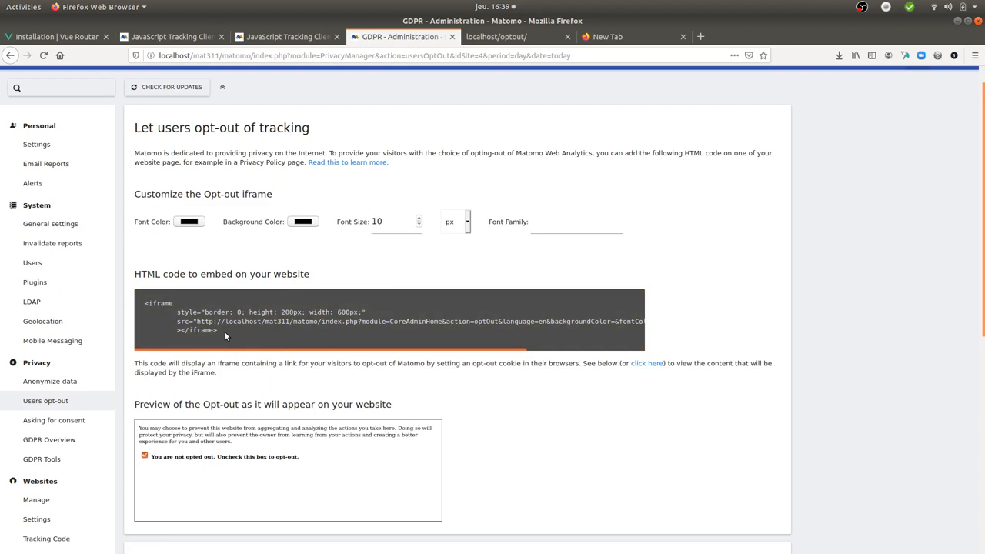
{"action": "mouse_move", "coordinate": [386, 178]}
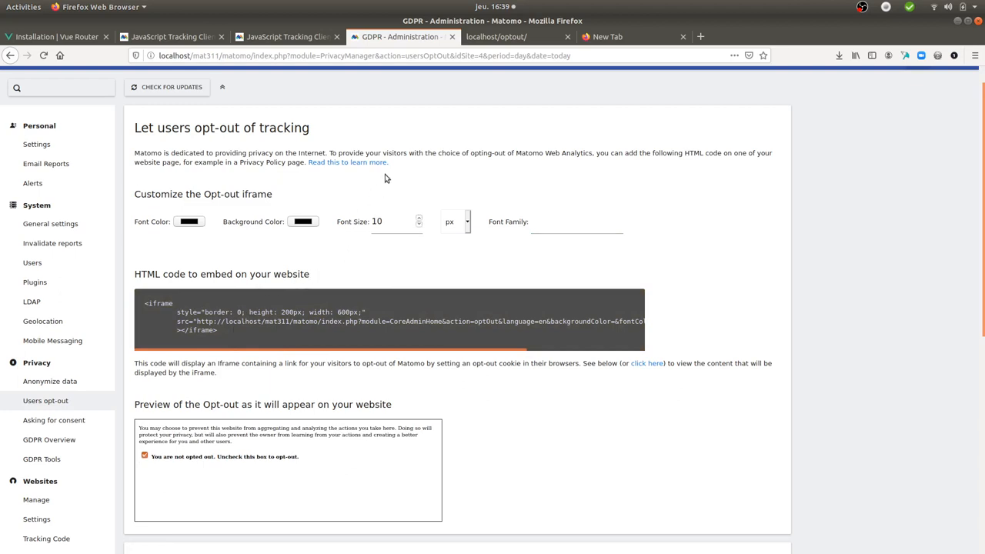
{"action": "mouse_move", "coordinate": [337, 145]}
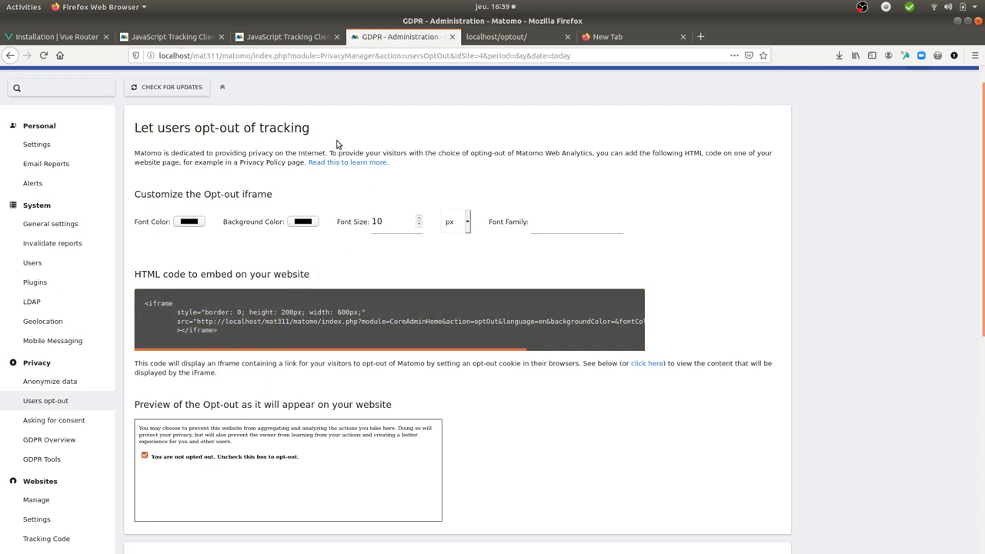
- Browse the JavaScript Tracking Client API reference, scrolling down and back to the top
{"action": "left_click", "coordinate": [286, 36]}
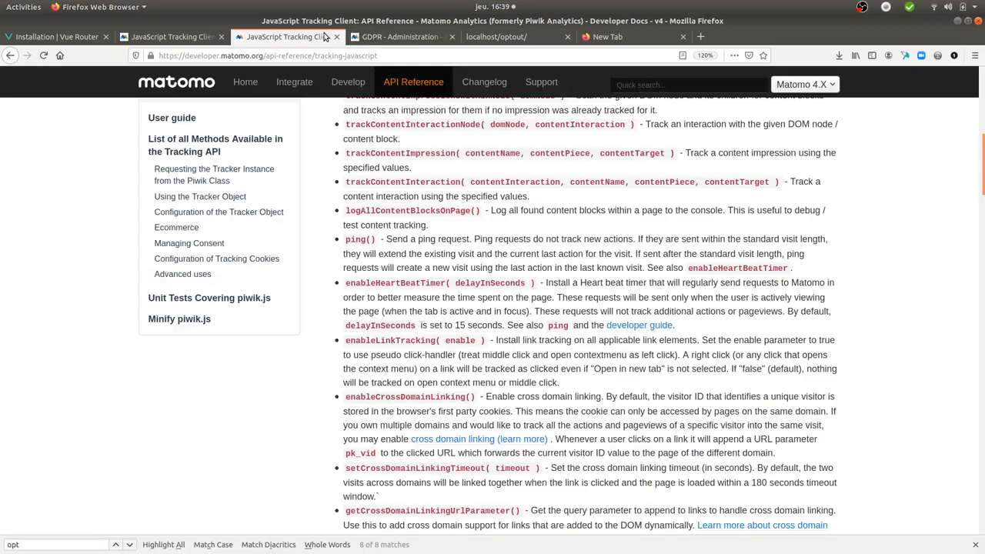
{"action": "scroll", "scroll_direction": "down", "scroll_amount": 3}
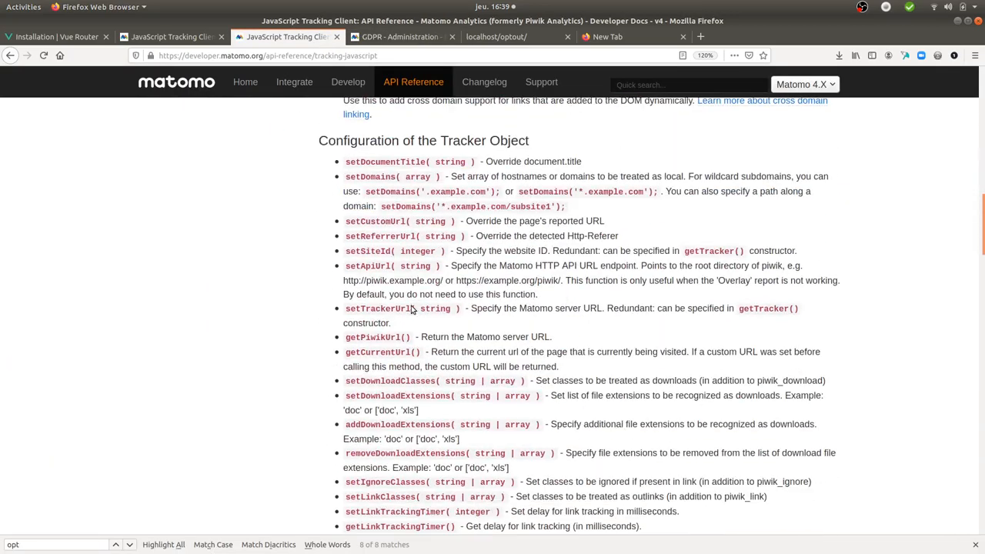
{"action": "scroll", "scroll_direction": "up", "scroll_amount": 3}
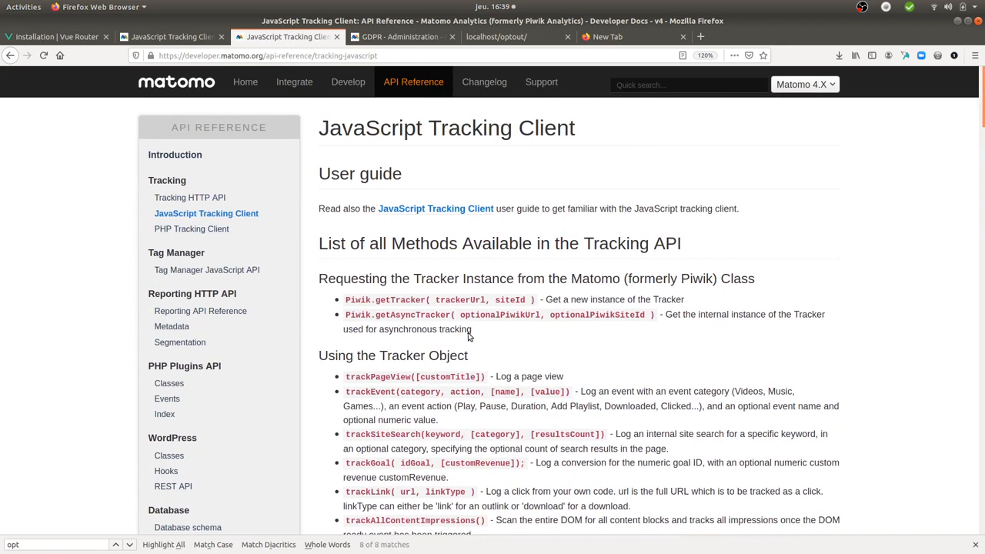
{"action": "mouse_move", "coordinate": [373, 298]}
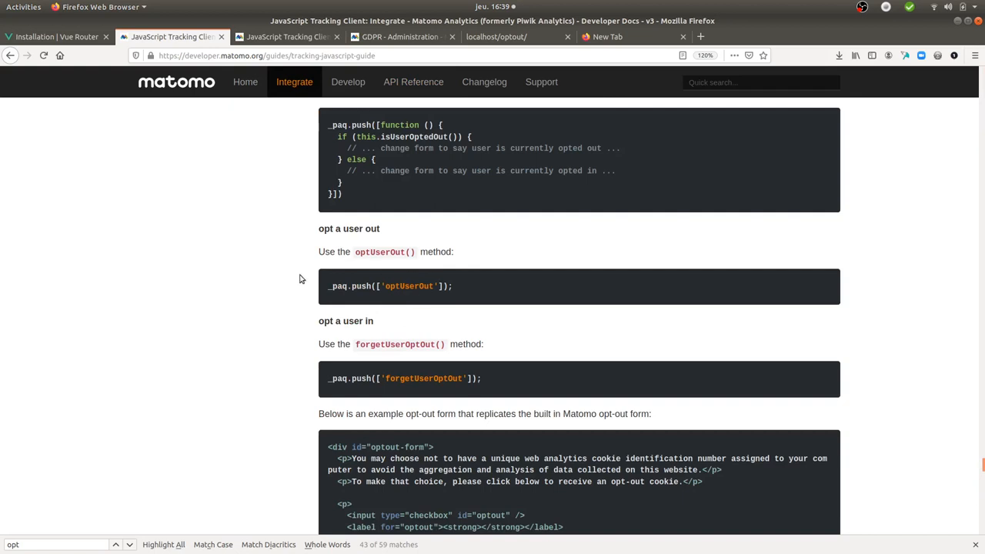
- Highlight the 'opt a user out' heading, review the optUserOut snippet, then return to localhost/optout
{"action": "double_click", "coordinate": [348, 228]}
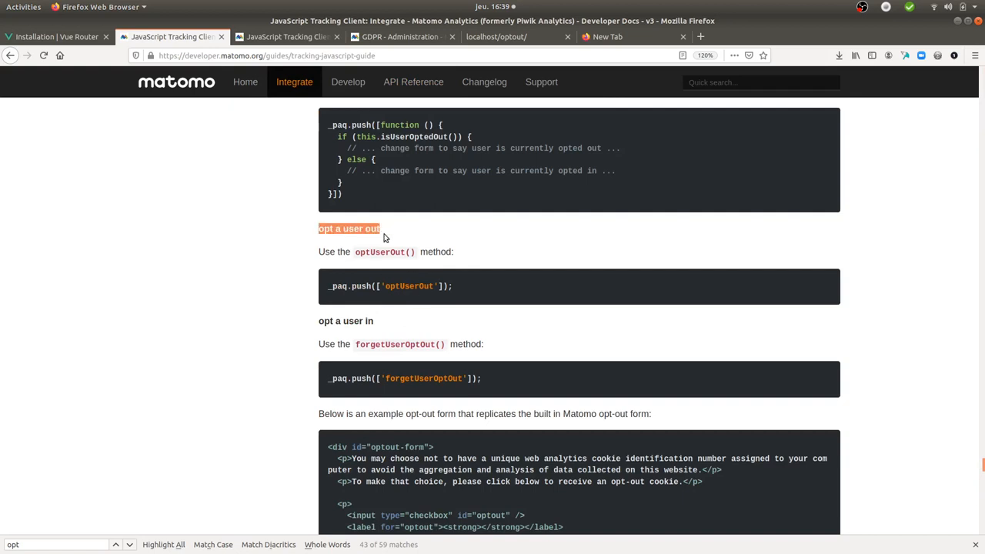
{"action": "mouse_move", "coordinate": [314, 291]}
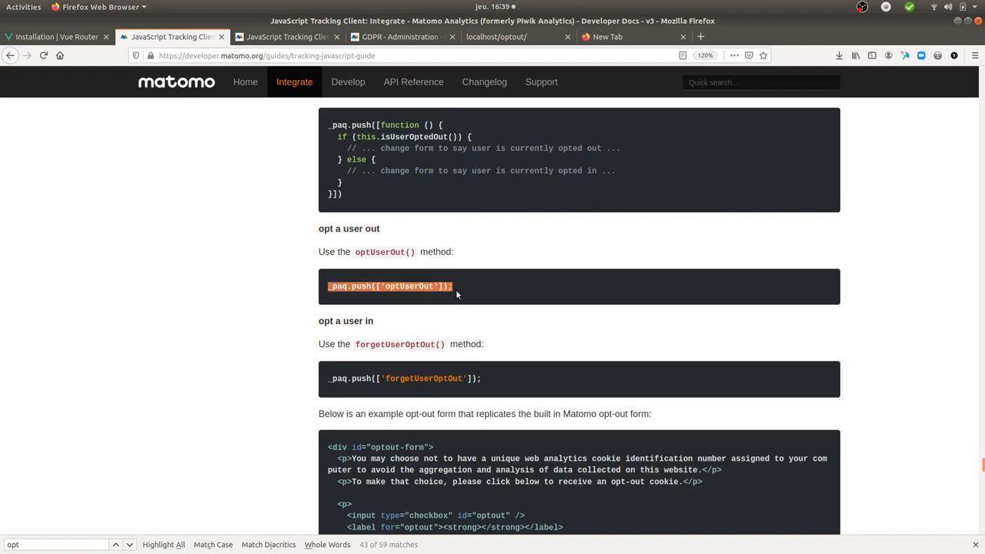
{"action": "scroll", "scroll_direction": "down", "scroll_amount": 3}
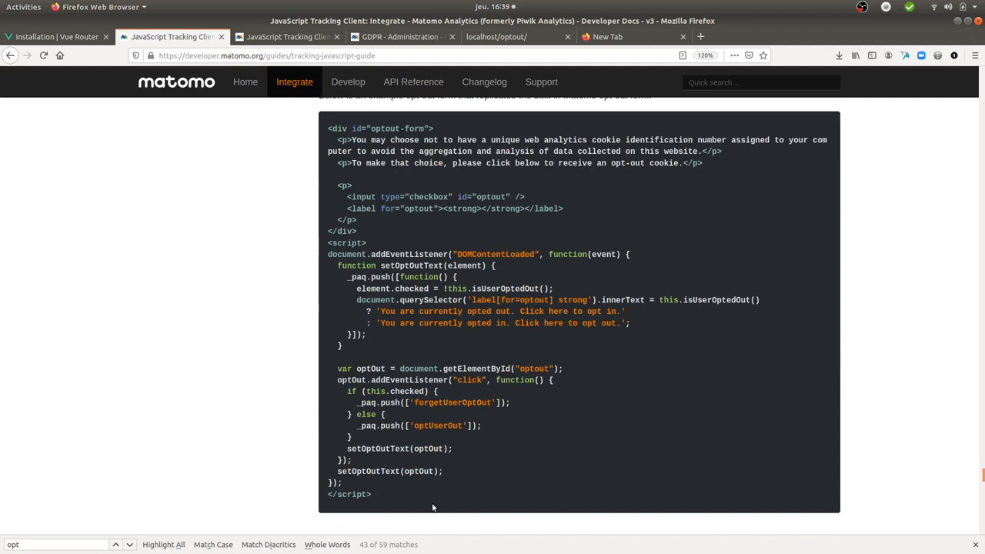
{"action": "scroll", "scroll_direction": "up", "scroll_amount": 3}
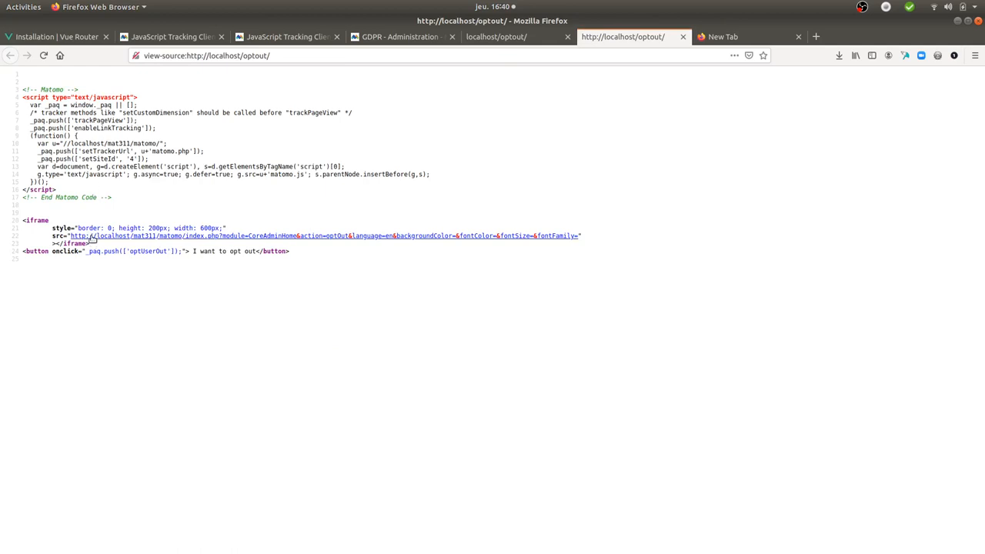
{"action": "mouse_move", "coordinate": [346, 235]}
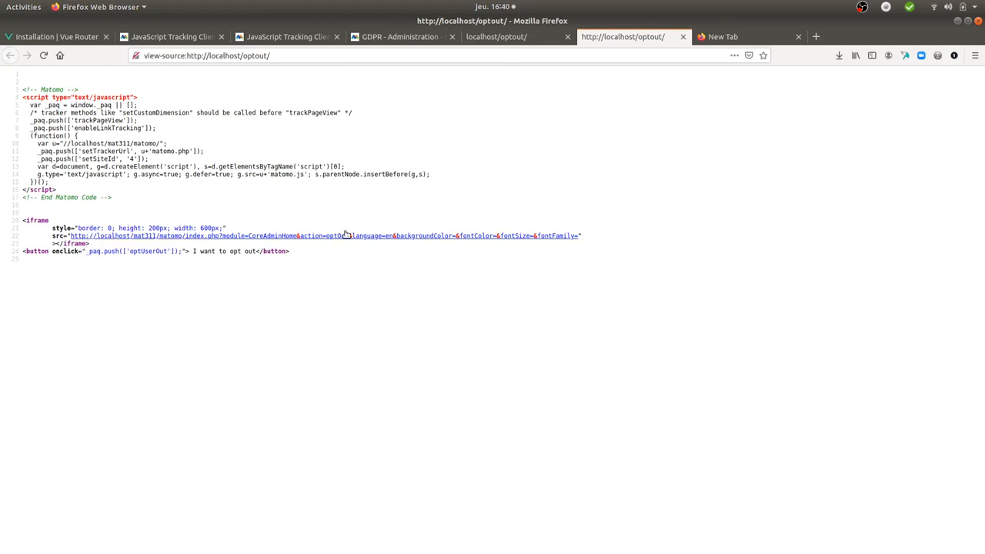
{"action": "left_click", "coordinate": [507, 36]}
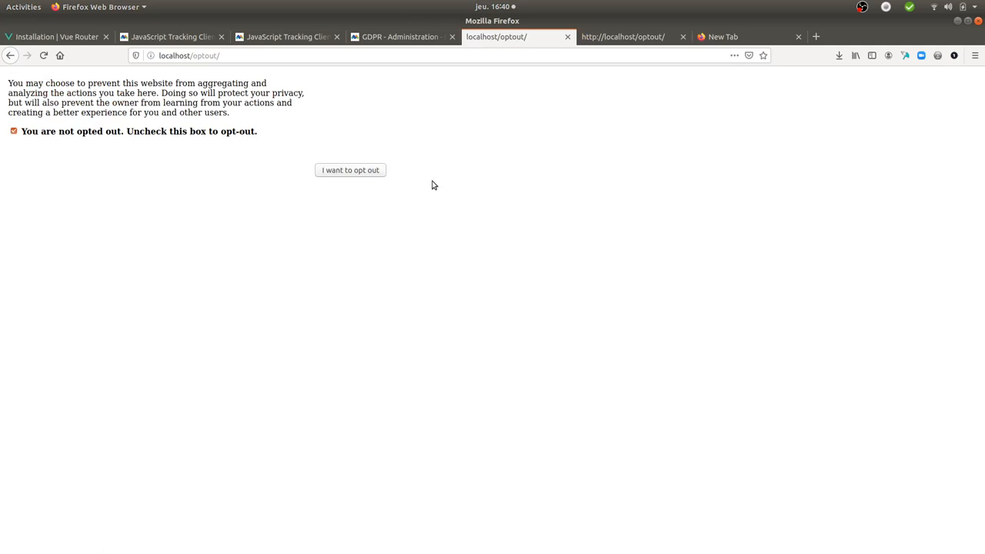
- Inspect the test page's localhost cookies in devtools and toggle the opt-out checkbox
{"action": "right_click", "coordinate": [433, 184]}
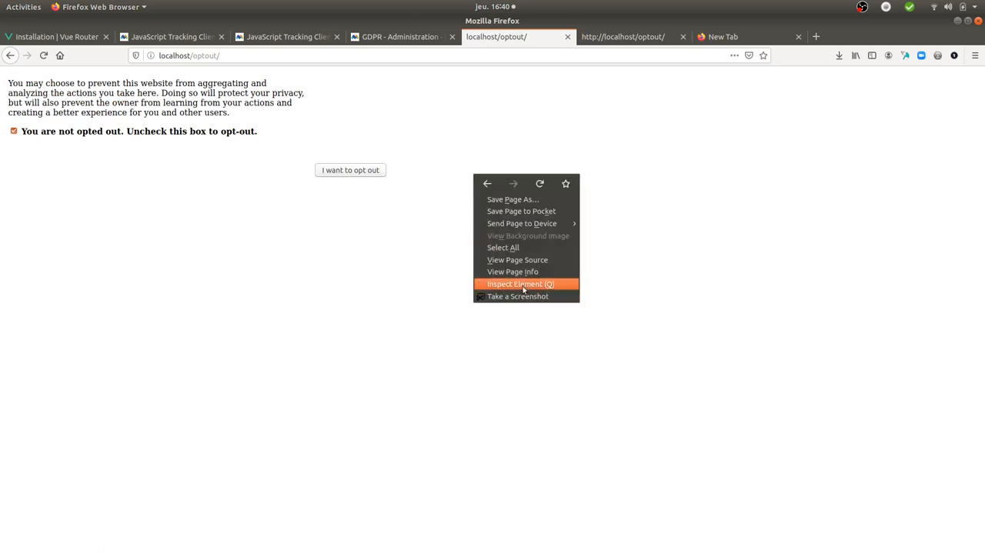
{"action": "left_click", "coordinate": [521, 283]}
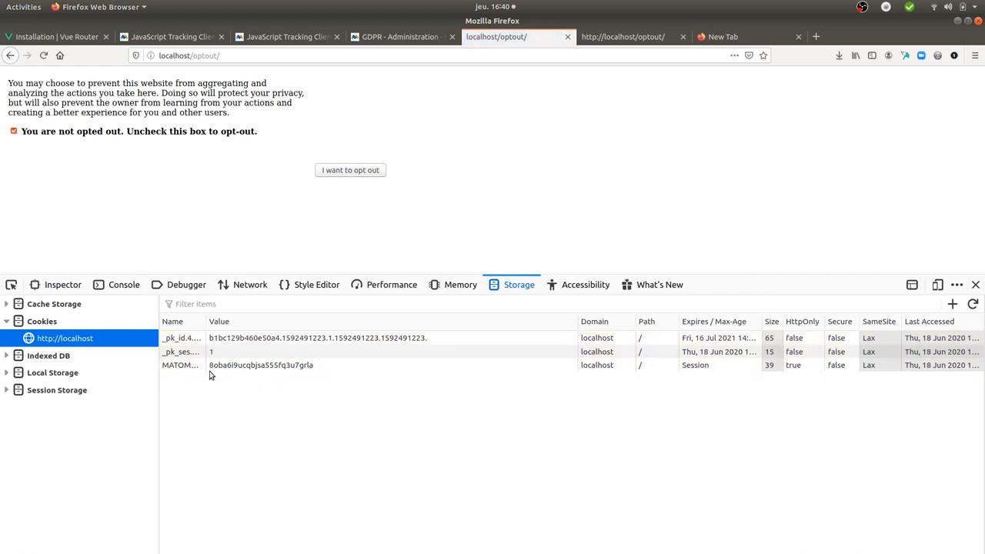
{"action": "left_click", "coordinate": [13, 131]}
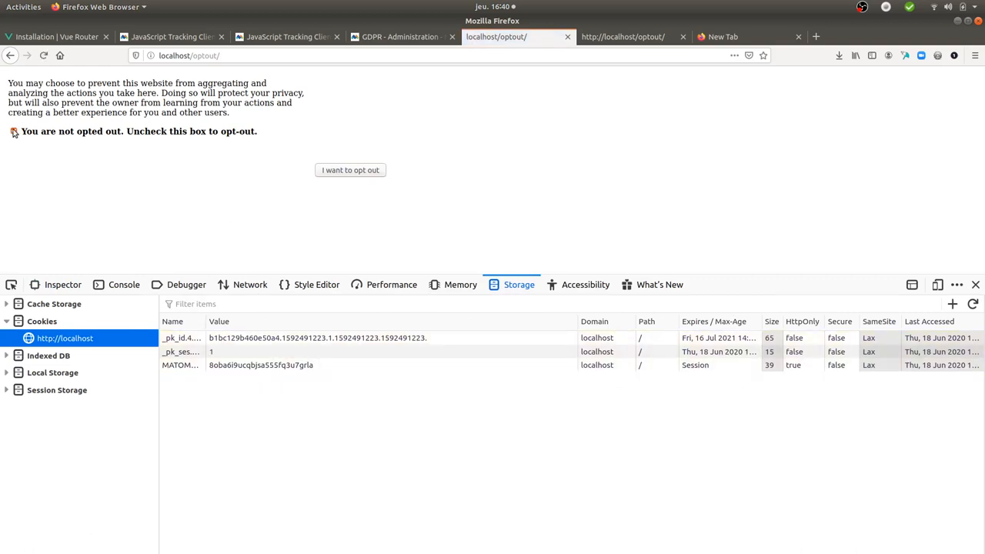
{"action": "left_click", "coordinate": [14, 131]}
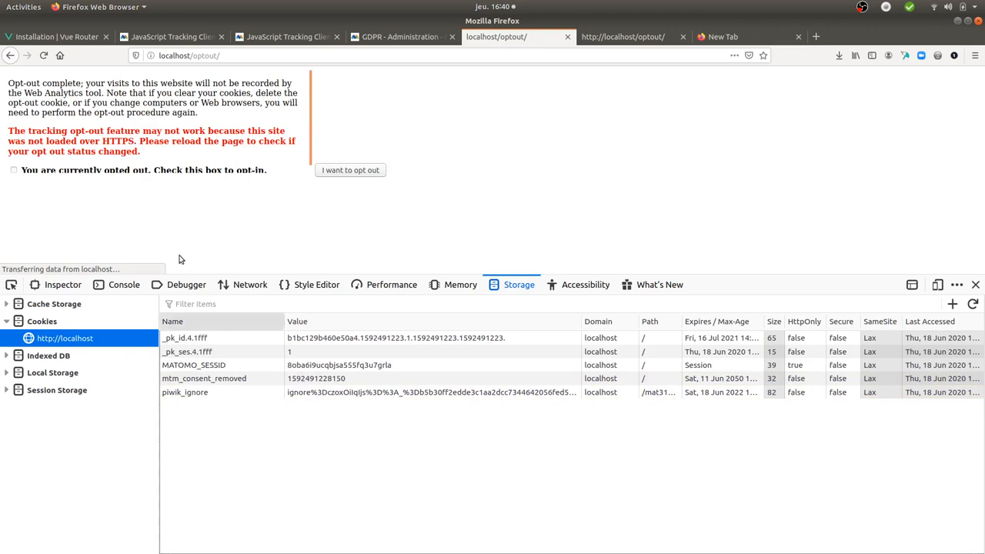
{"action": "left_click", "coordinate": [14, 169]}
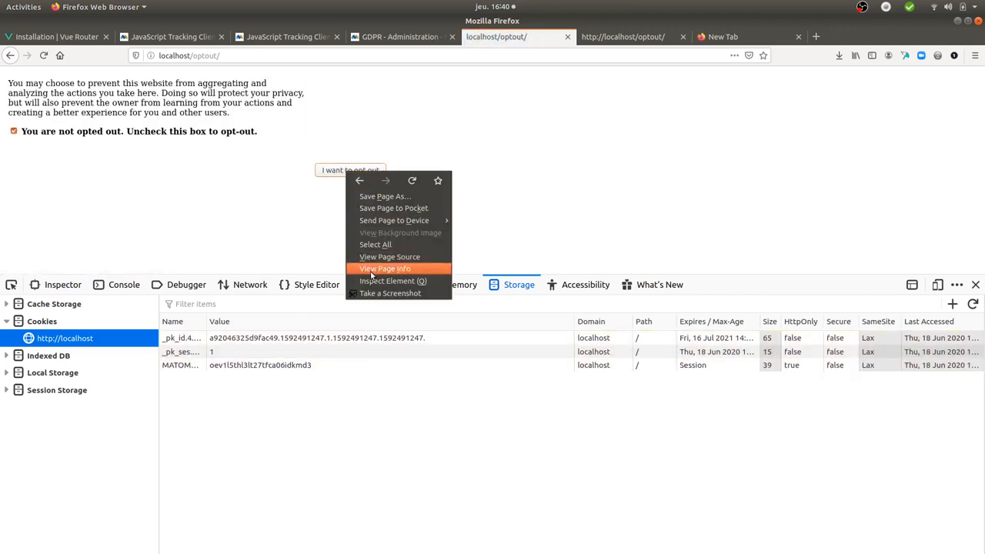
- Inspect the custom opt-out button and view the resulting mtm_consent_removed cookie details
{"action": "left_click", "coordinate": [392, 280]}
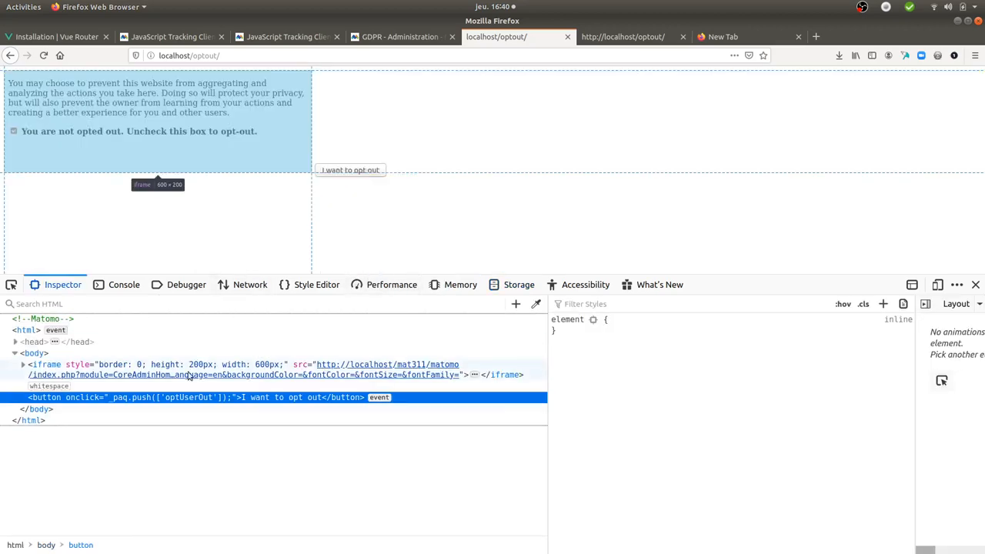
{"action": "mouse_move", "coordinate": [348, 169]}
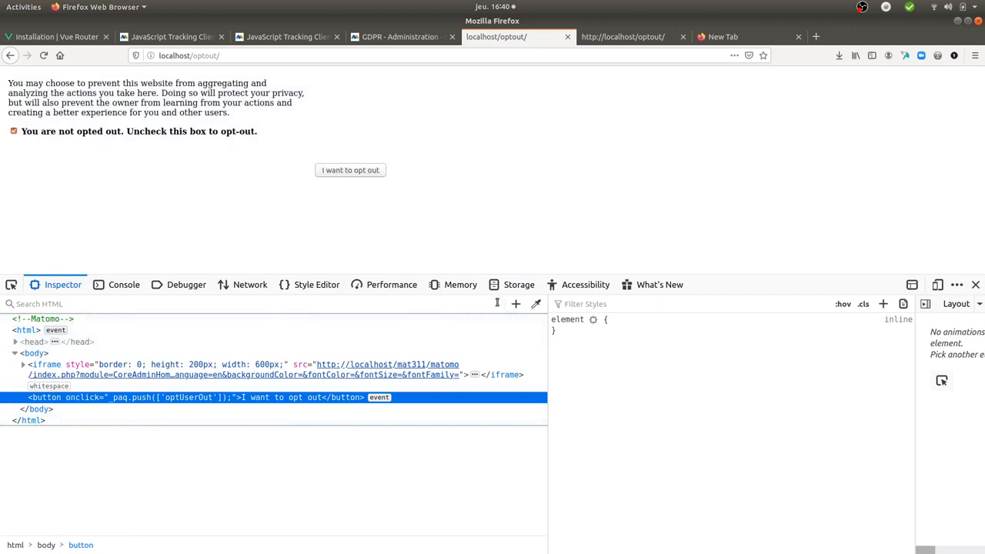
{"action": "left_click", "coordinate": [518, 285]}
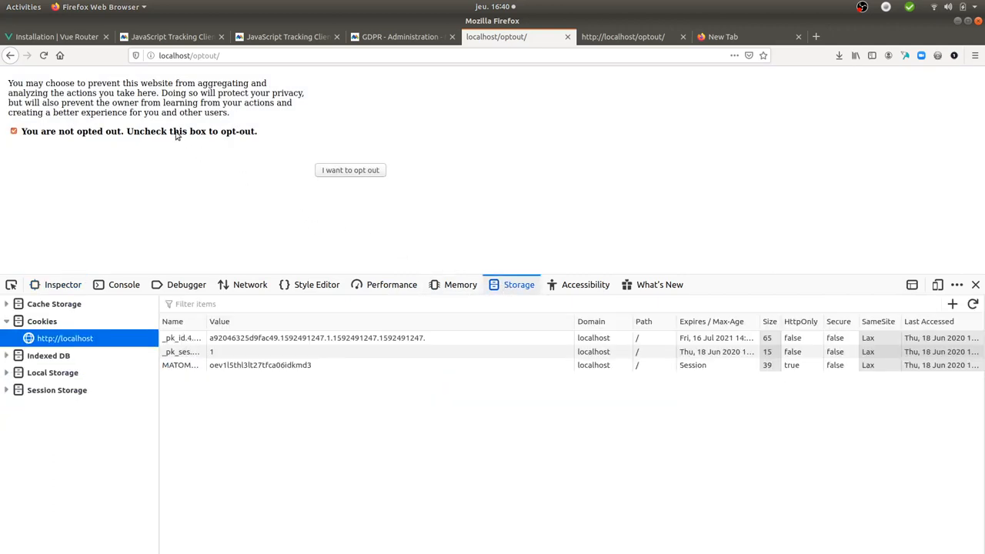
{"action": "mouse_move", "coordinate": [299, 168]}
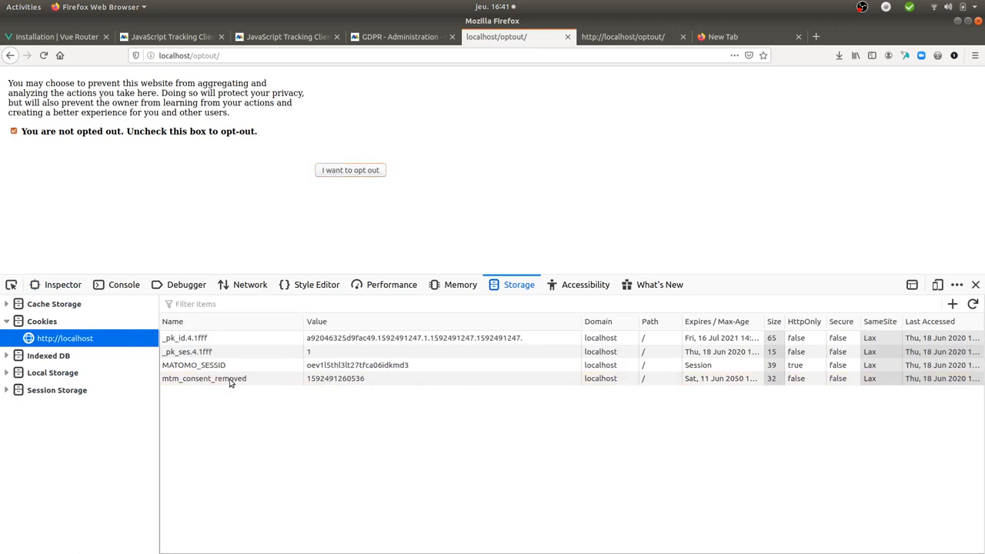
{"action": "left_click", "coordinate": [203, 379]}
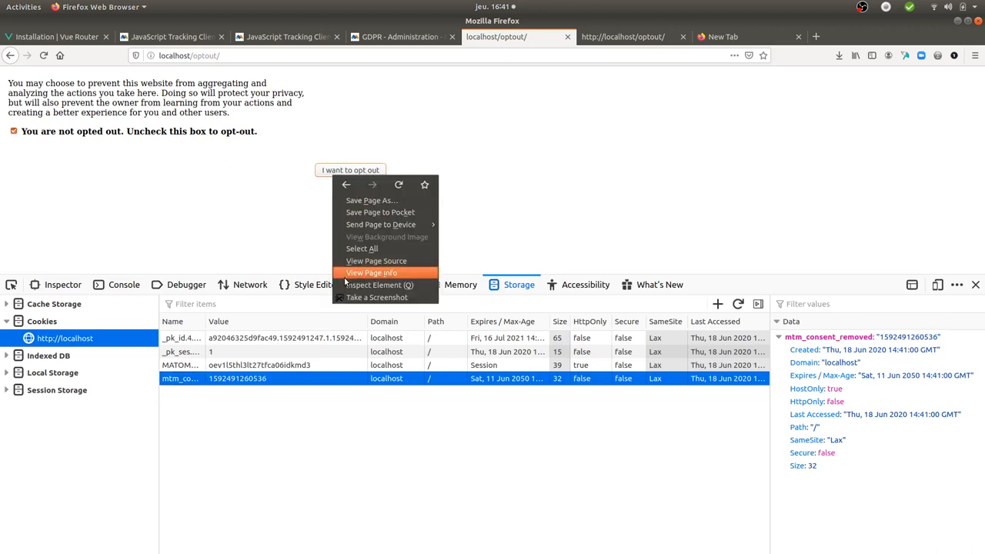
{"action": "mouse_move", "coordinate": [379, 284]}
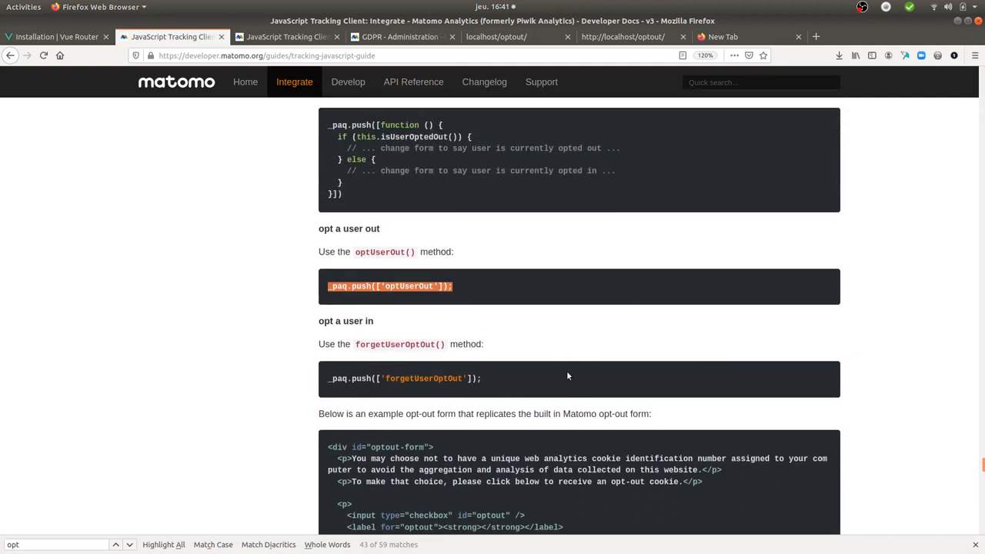
{"action": "scroll", "scroll_direction": "down", "scroll_amount": 3}
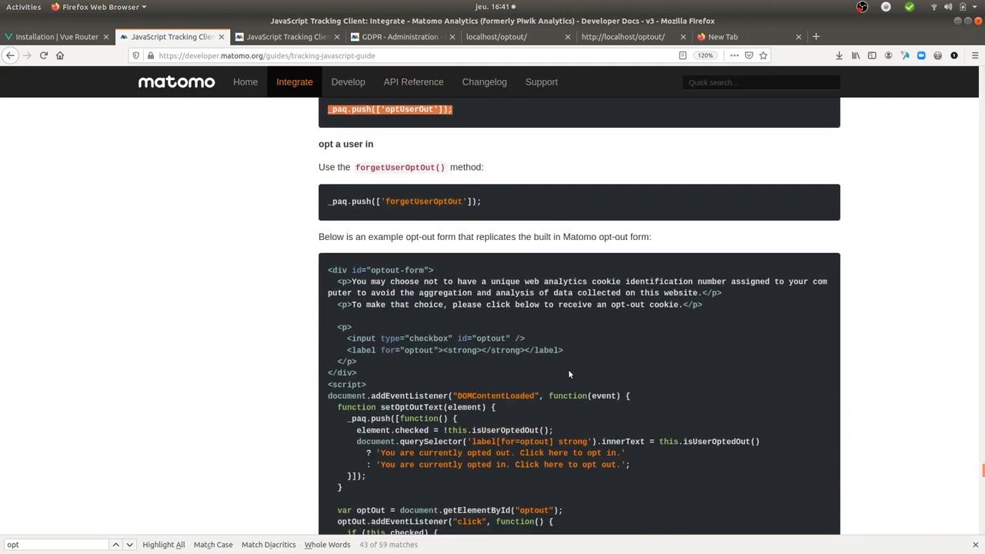